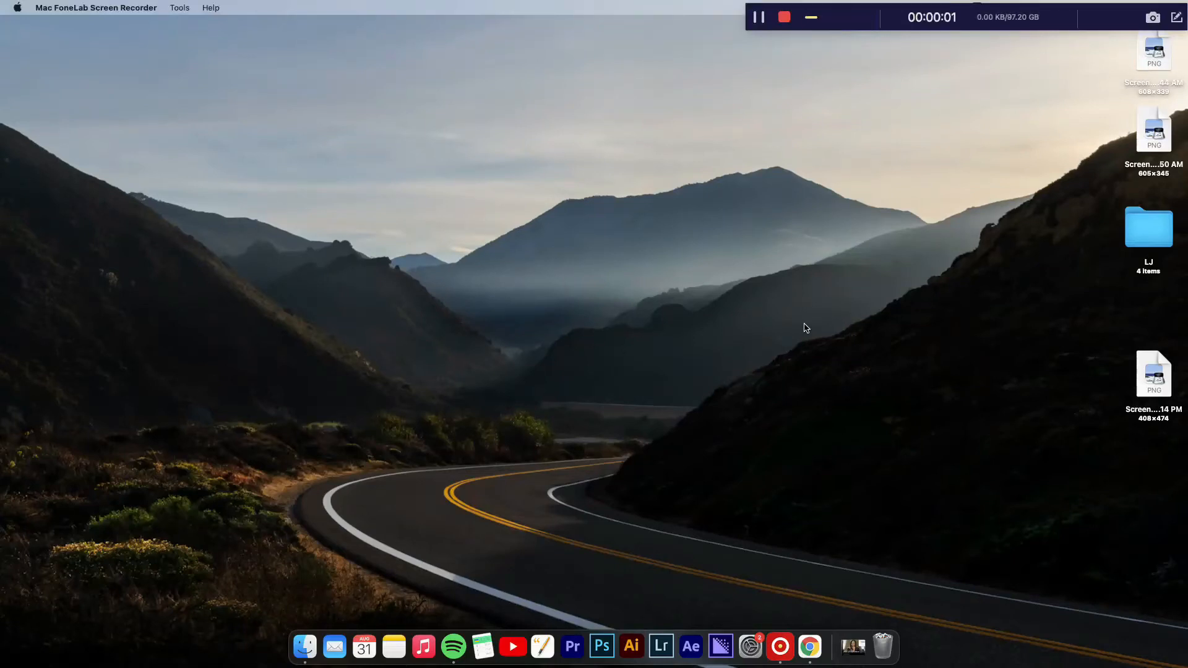
mouse_move(1118, 105)
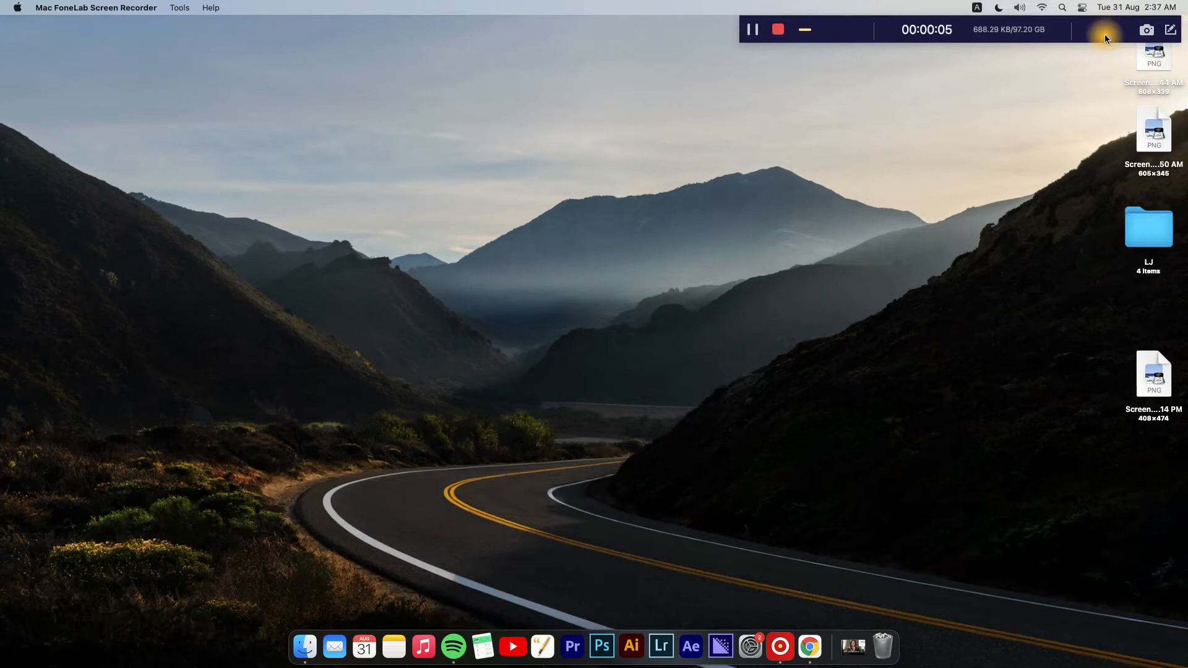
mouse_move(1080, 118)
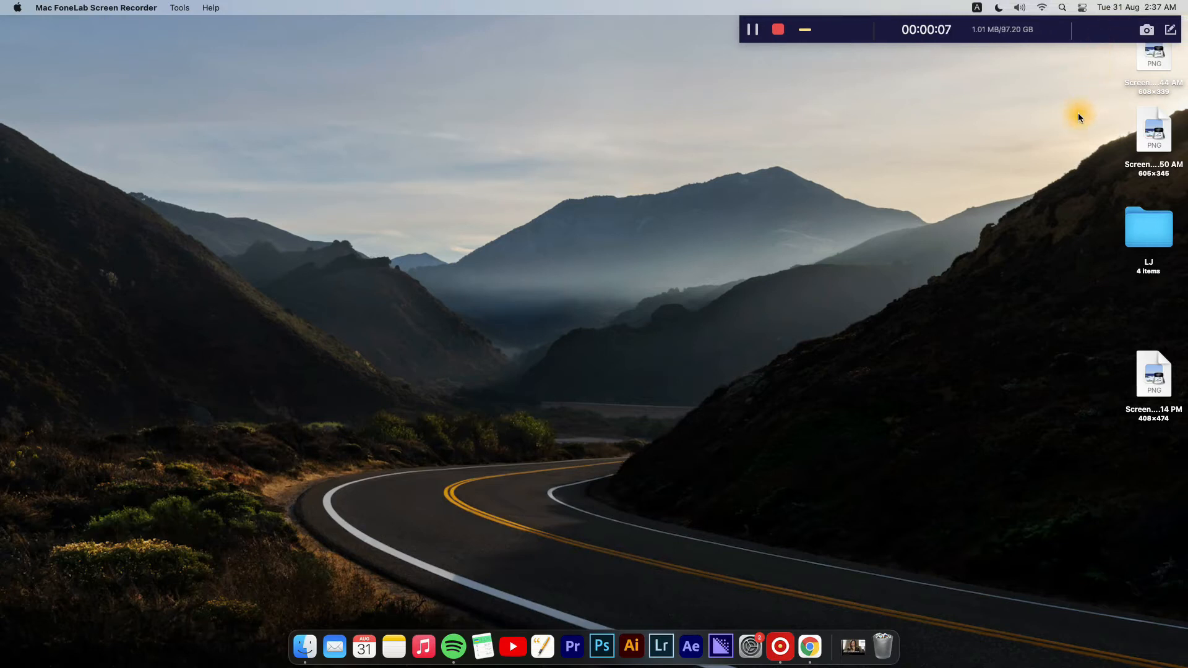
mouse_move(1002, 119)
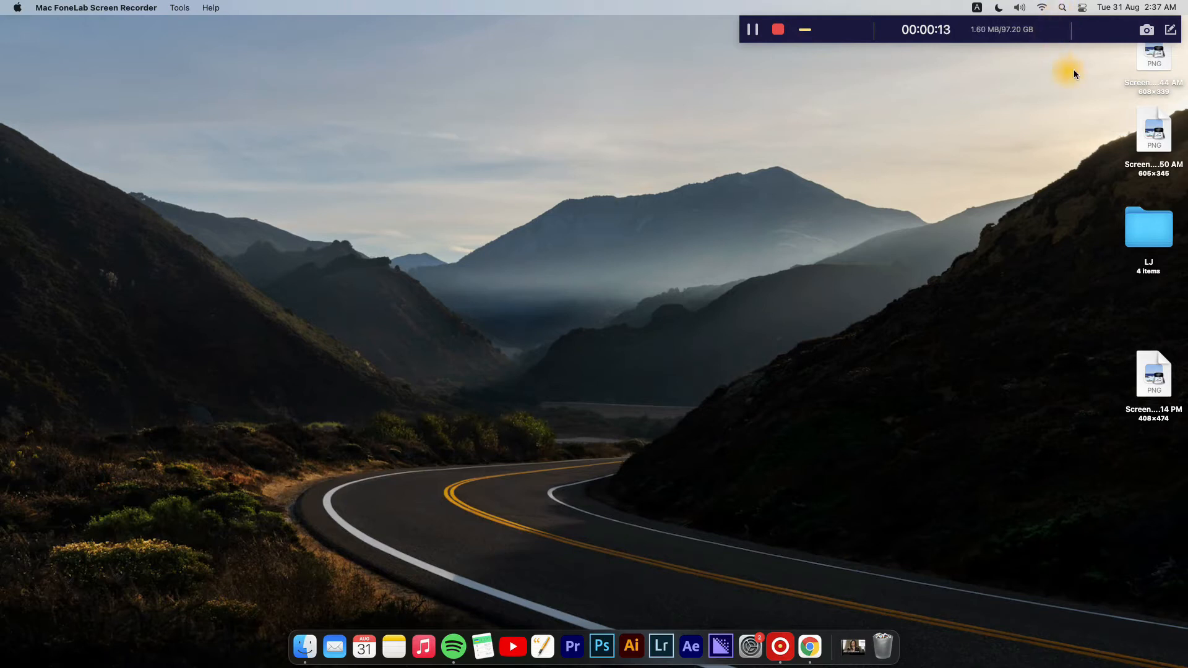
Search Spotlight for 'airDrop'
left_click(1062, 8)
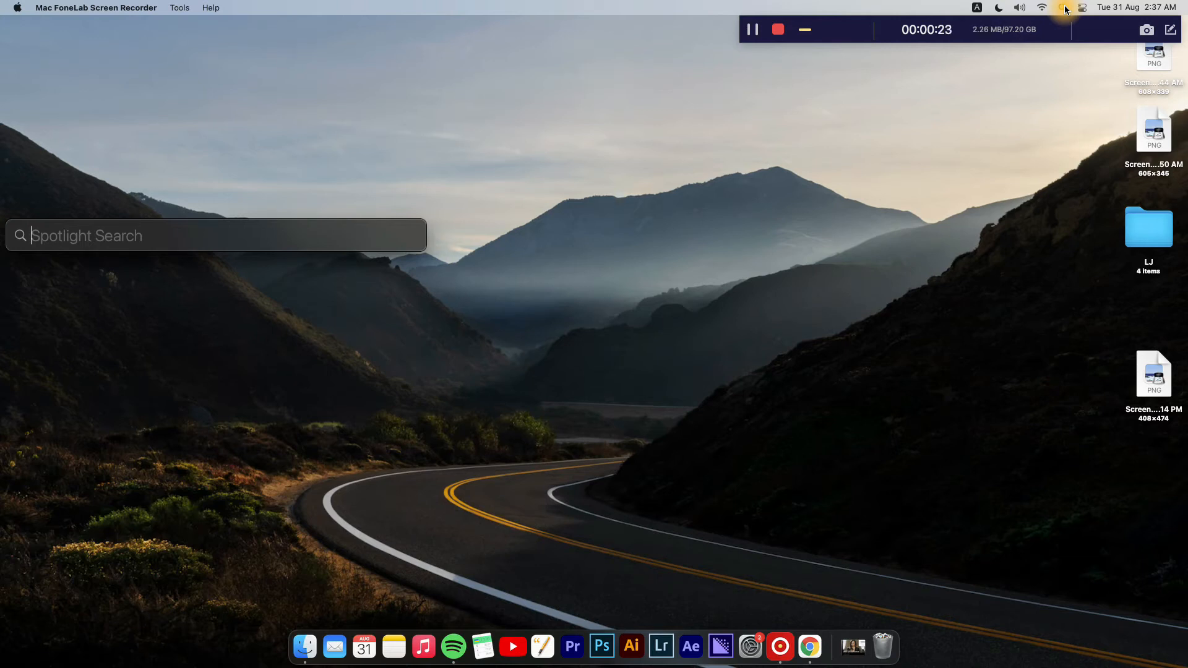
type("airDrop")
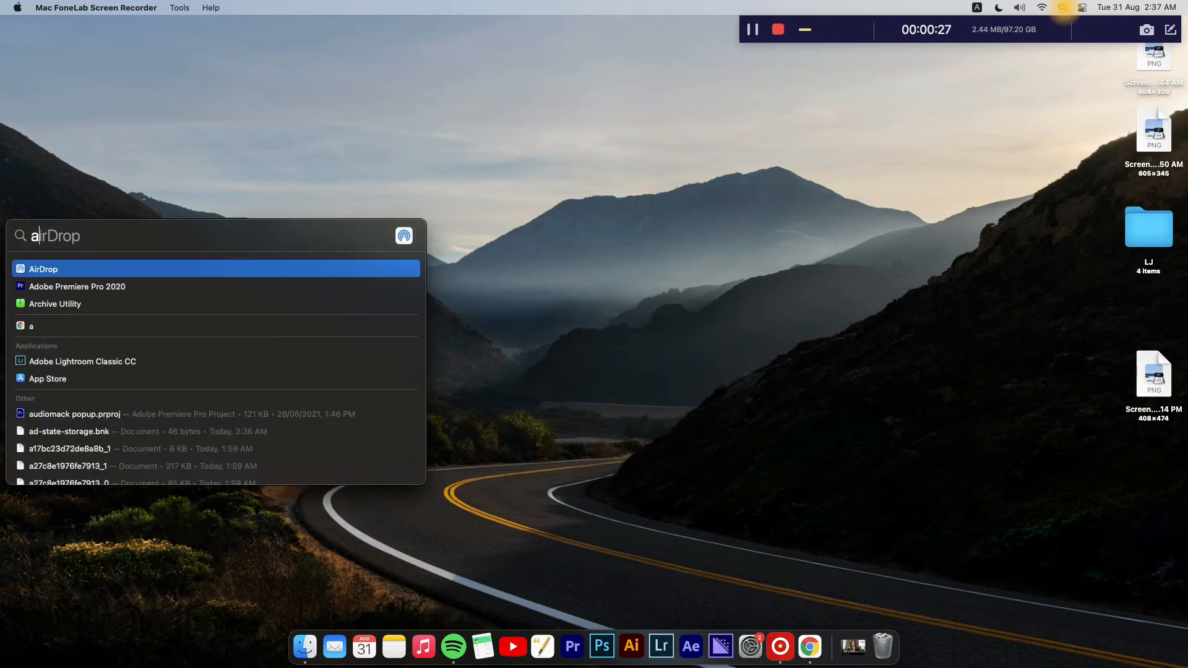
mouse_move(255, 270)
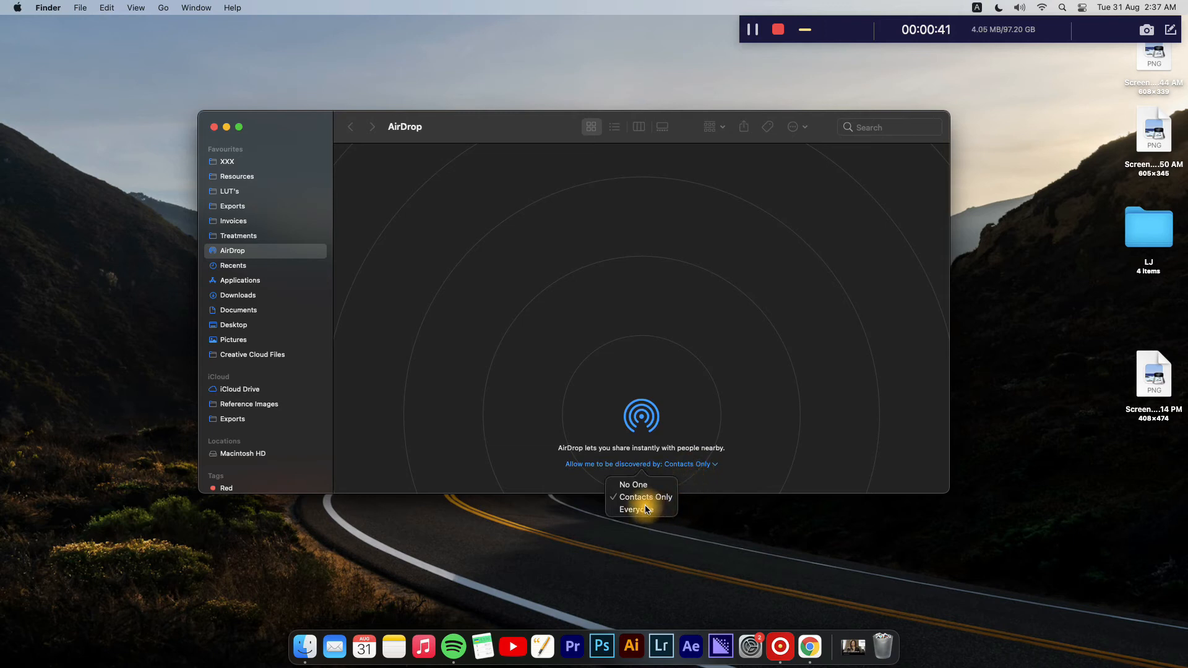
mouse_move(644, 497)
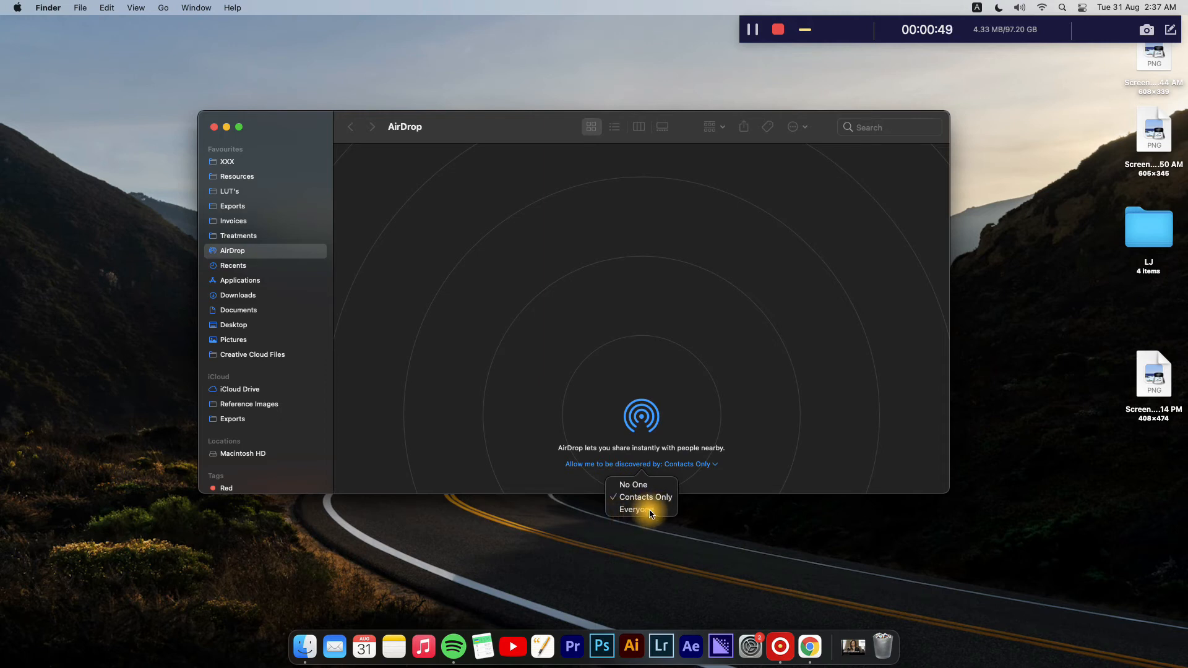
mouse_move(644, 516)
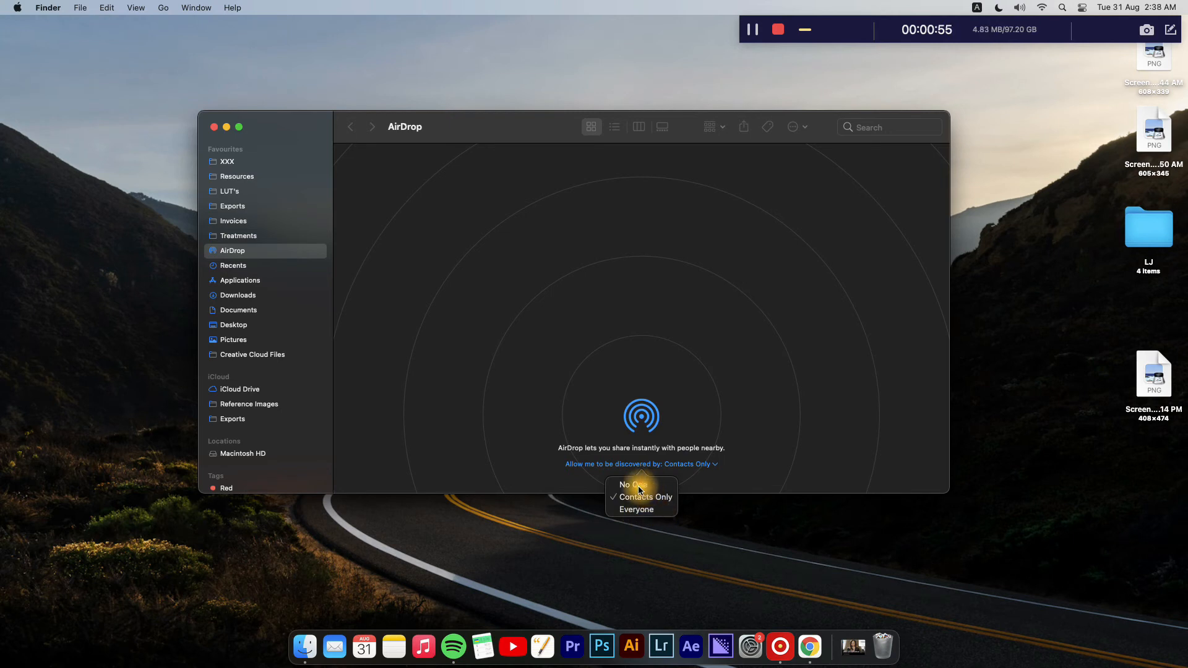
mouse_move(632, 486)
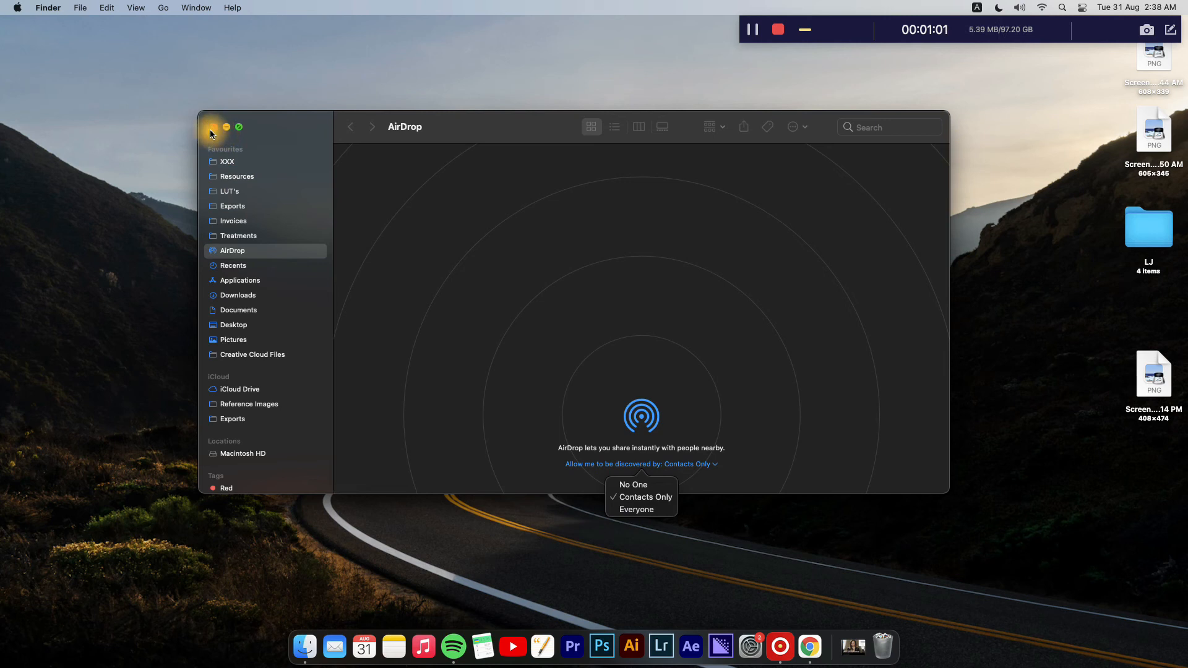
Close the AirDrop window, leaving discovery at Contacts Only
left_click(213, 126)
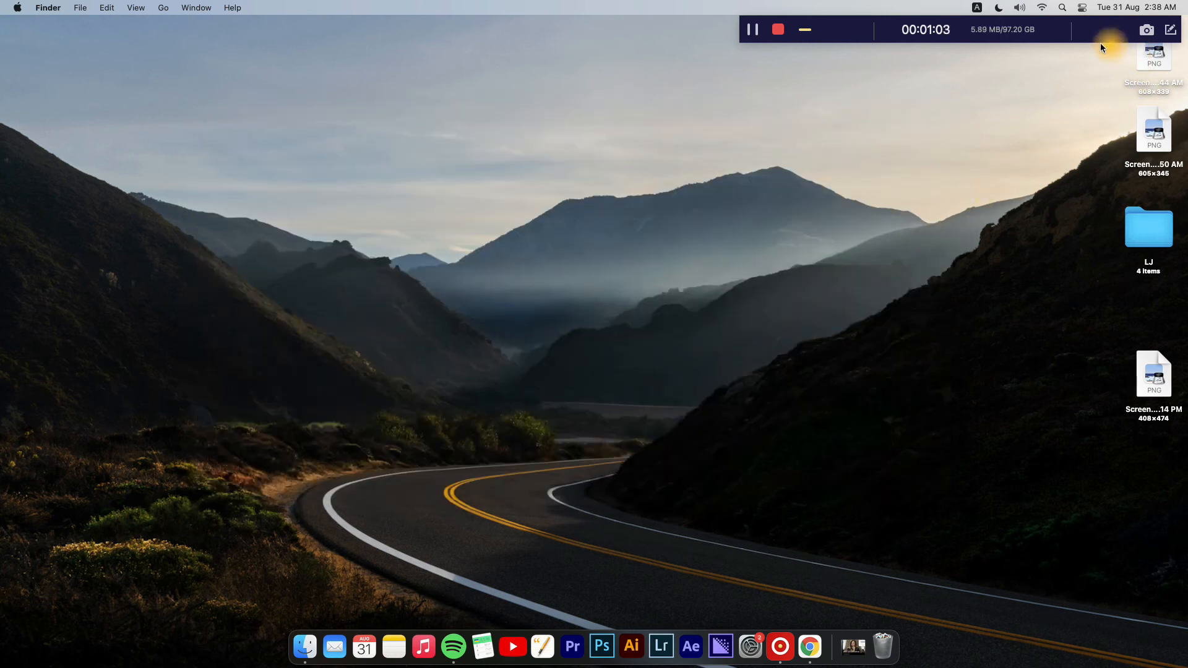
mouse_move(1084, 12)
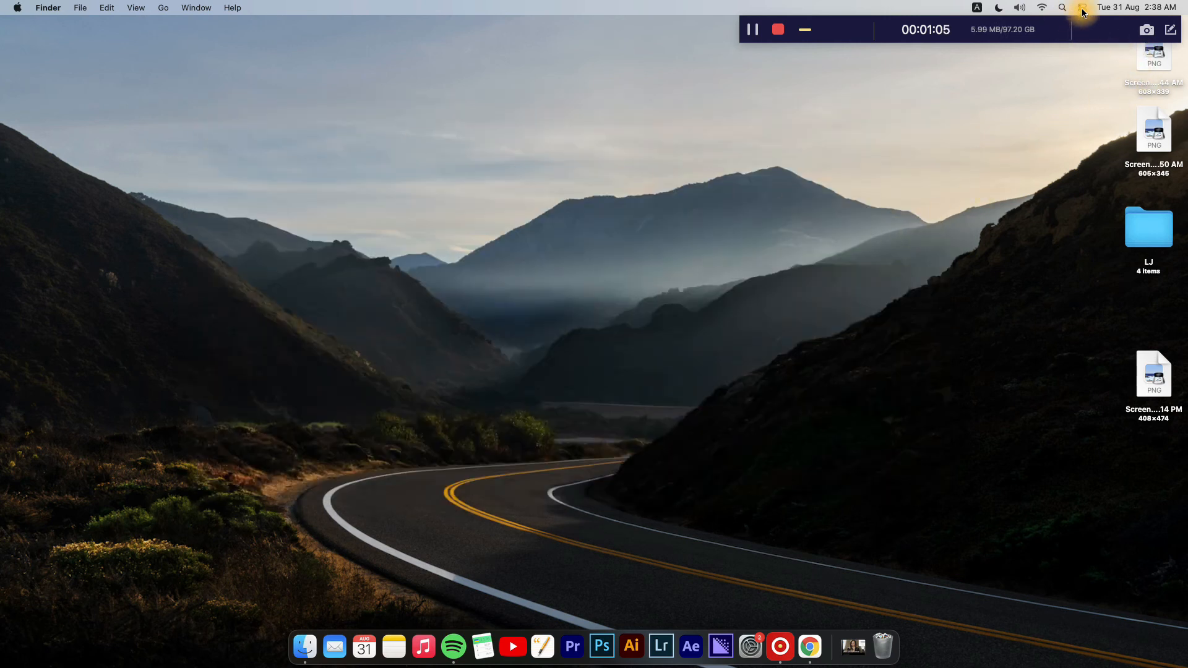
left_click(1083, 7)
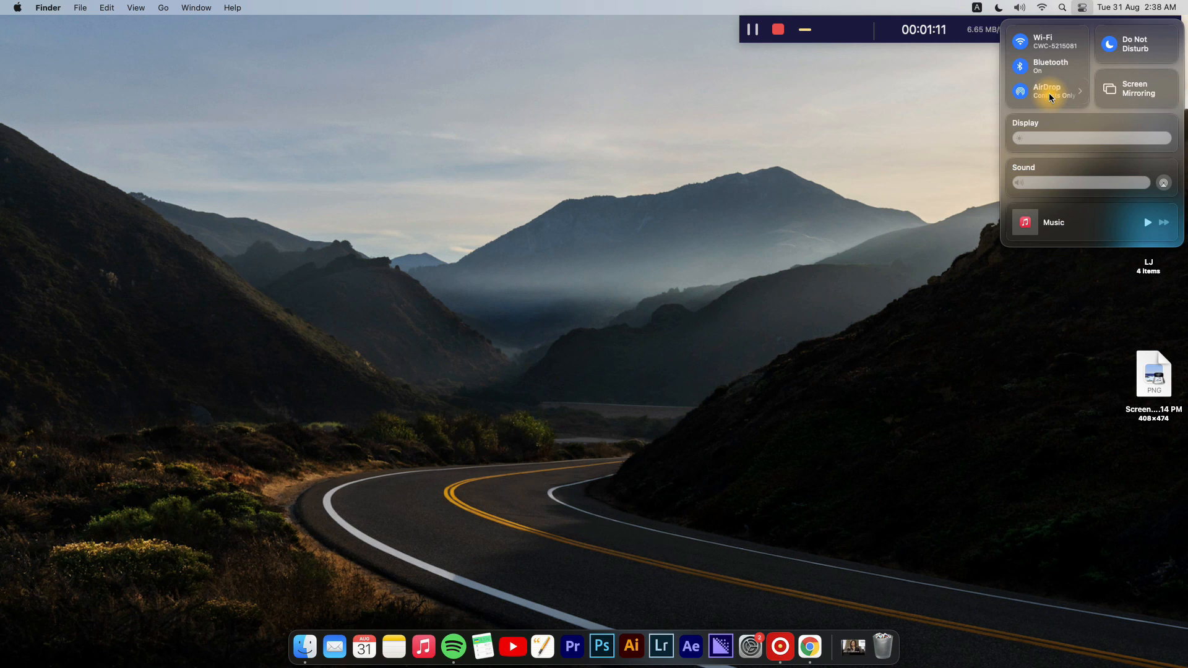
left_click(928, 147)
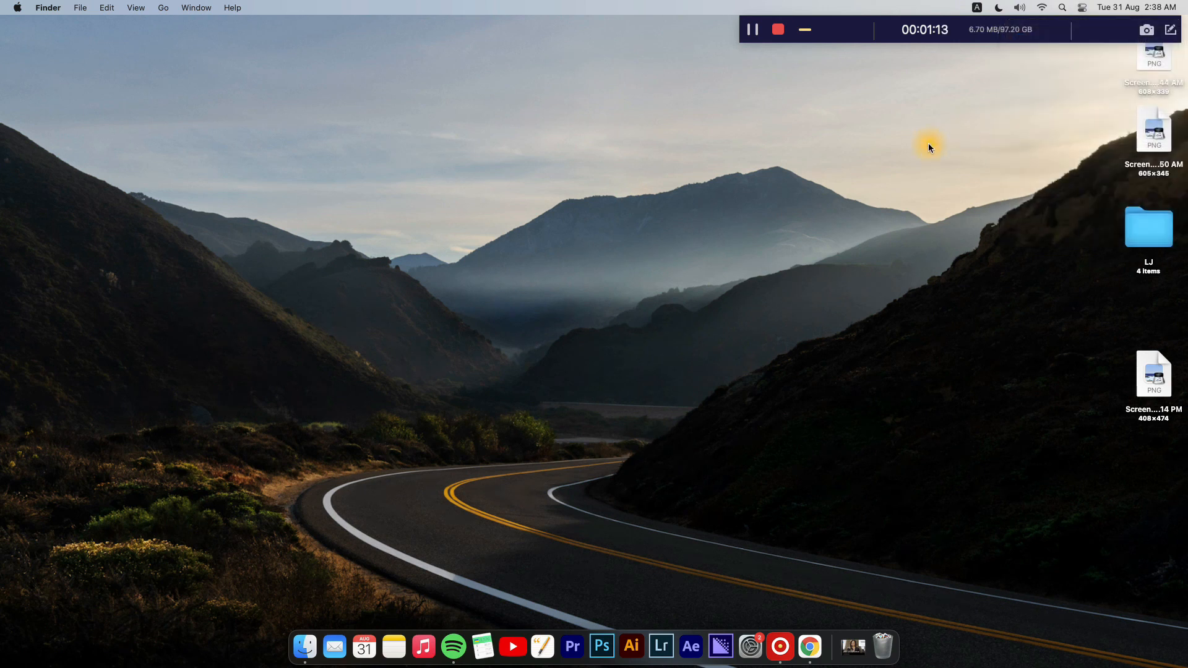